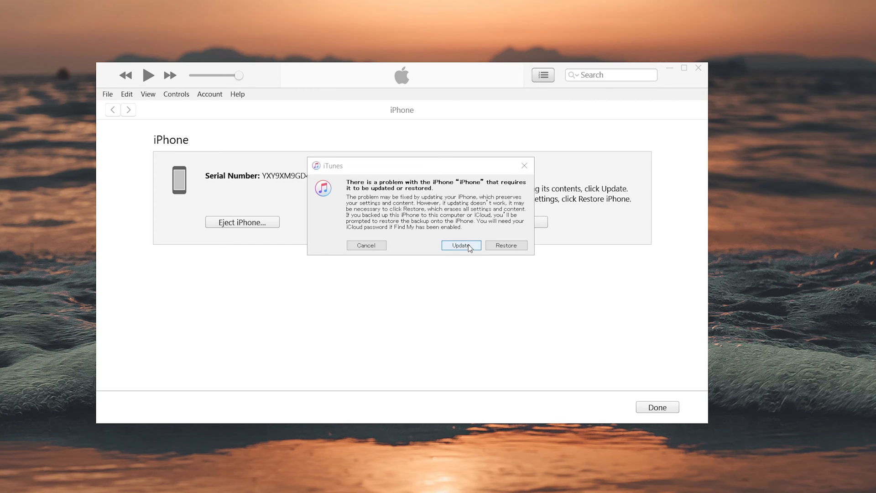
# Step: Choose Update for the recovery-mode iPhone, pass the release notes and accept the license
pyautogui.click(460, 245)
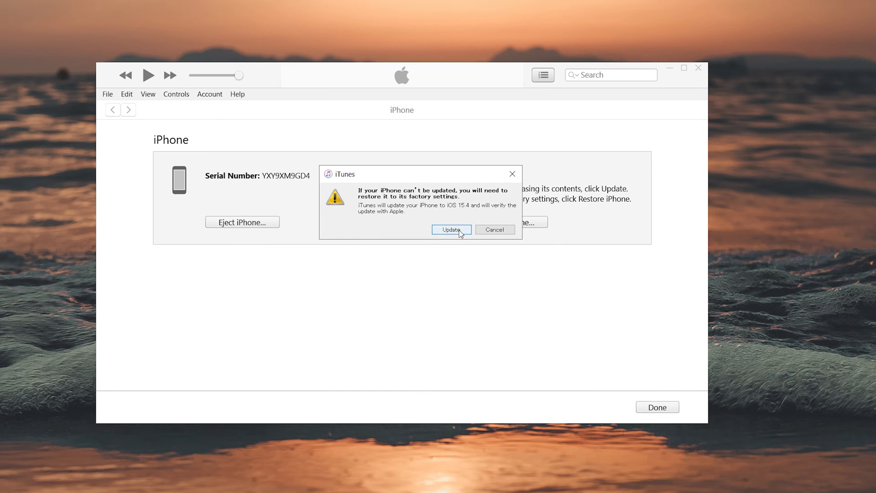
pyautogui.click(451, 230)
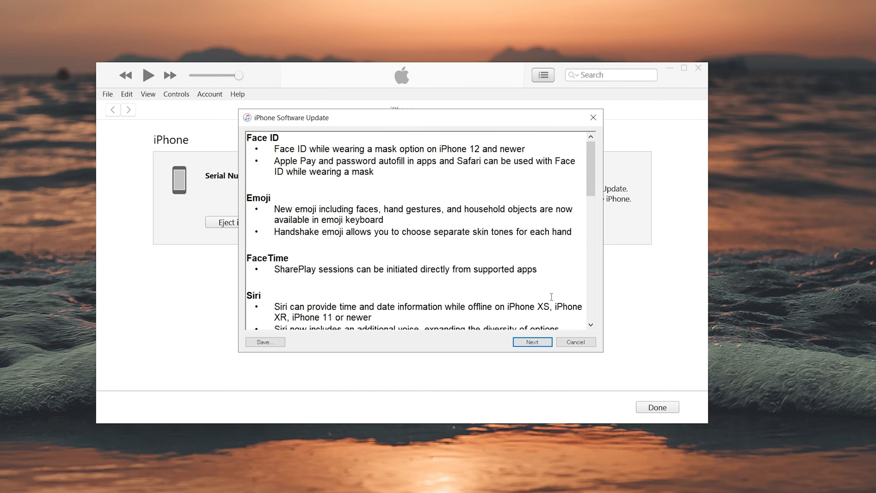
pyautogui.click(531, 342)
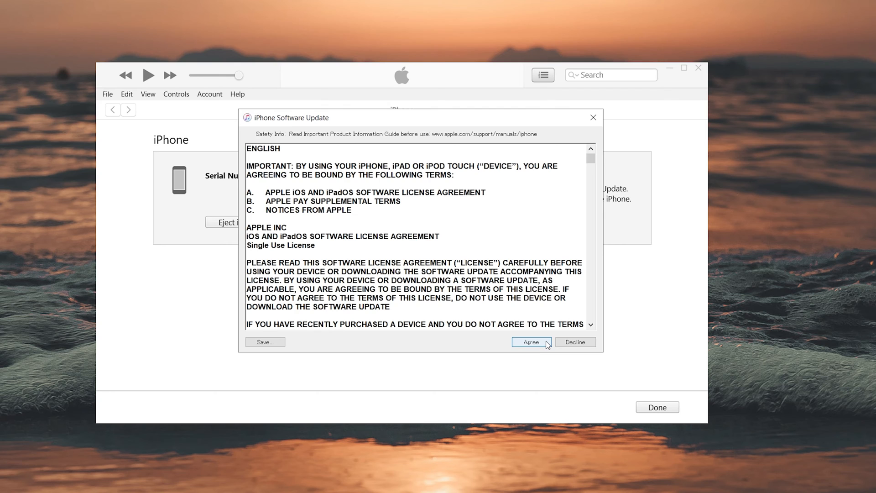
pyautogui.click(530, 341)
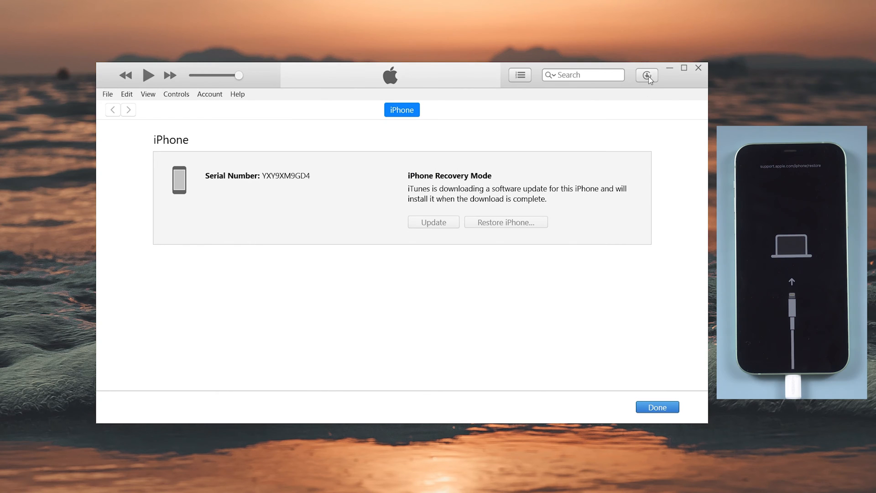
pyautogui.click(646, 74)
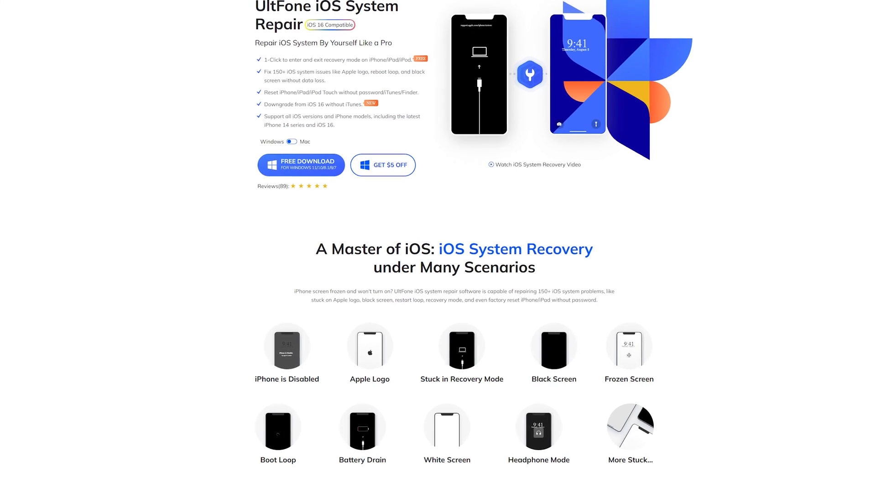
# Step: Start UltFone iOS System Repair and choose Standard Repair for the iPhone 12
pyautogui.scroll(-3)
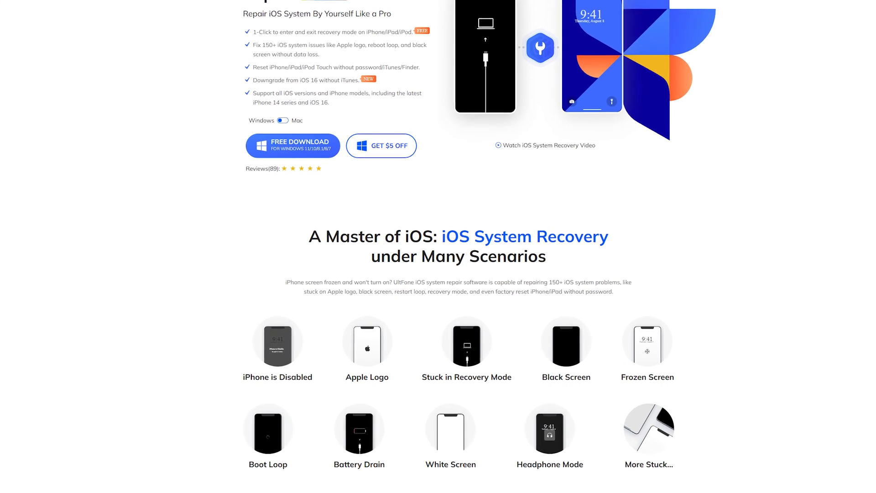
pyautogui.scroll(-3)
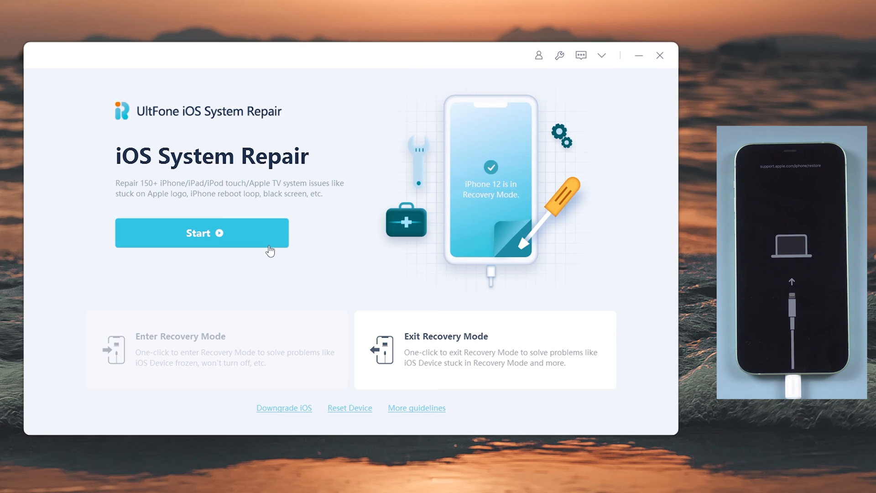
pyautogui.click(201, 233)
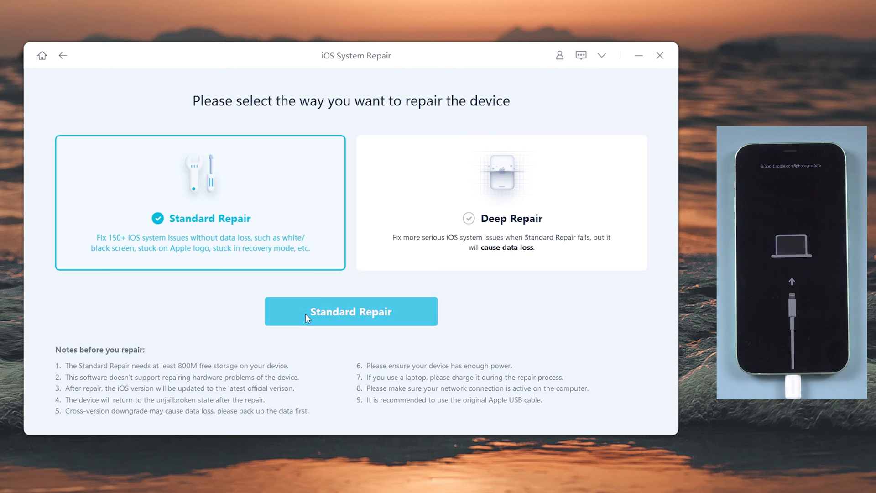
pyautogui.click(351, 311)
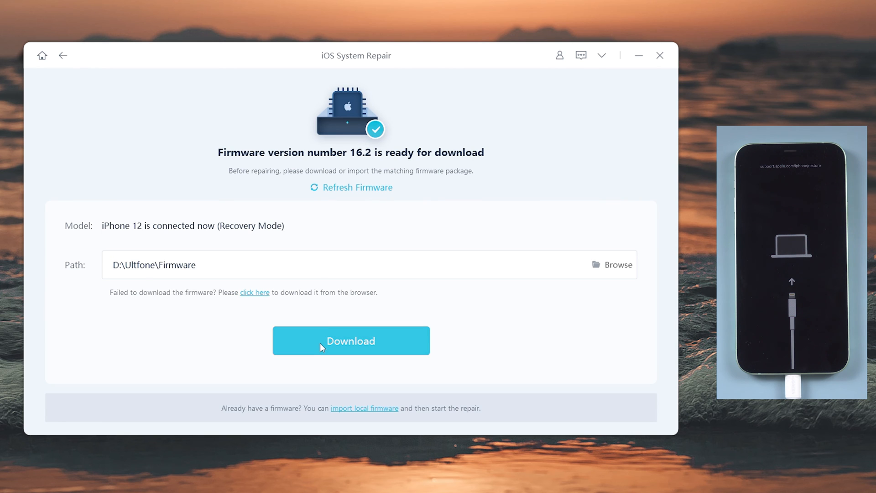
# Step: Download the firmware 16.2 package and start Standard Repair
pyautogui.click(351, 341)
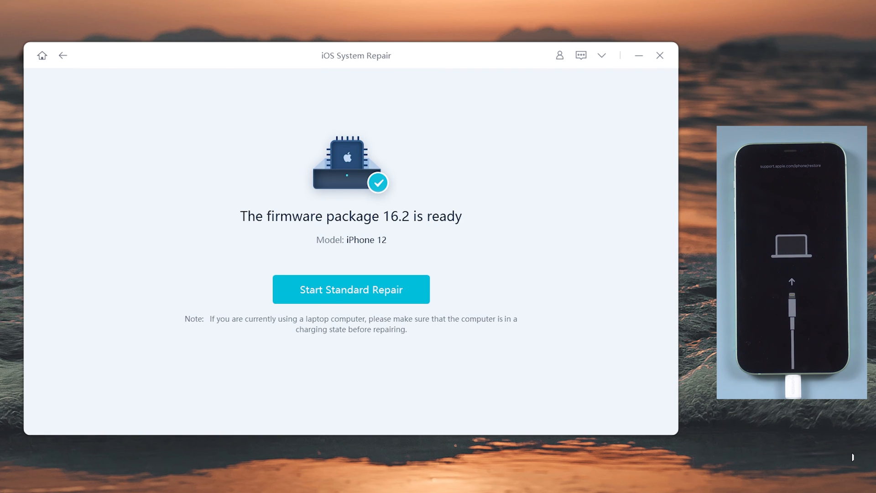
pyautogui.click(351, 289)
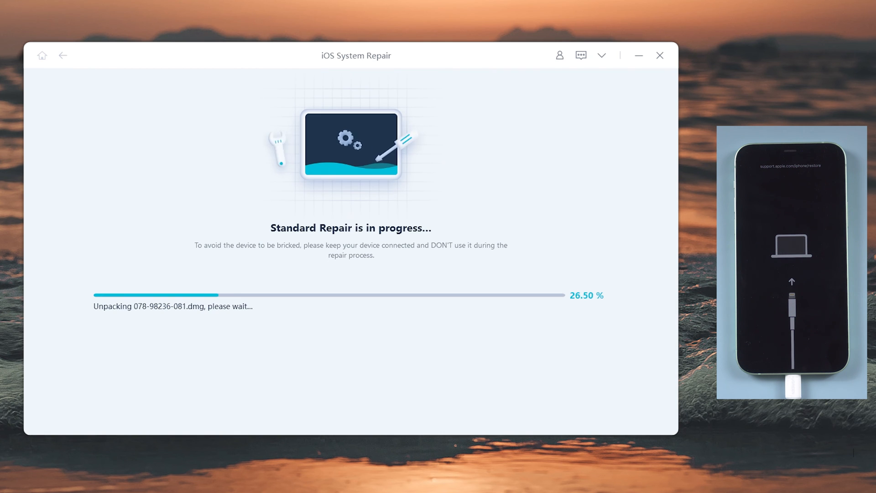